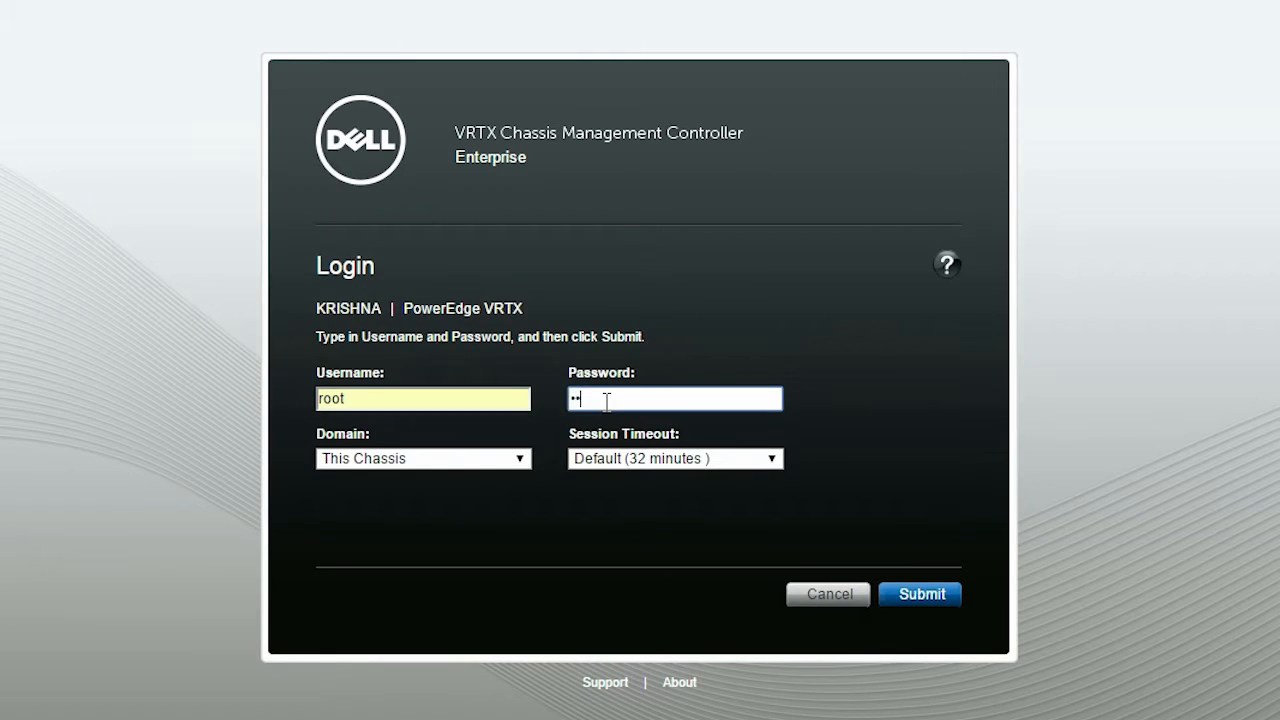
# Step: Log in to the chassis as root with the entered password
pyautogui.write('••••')
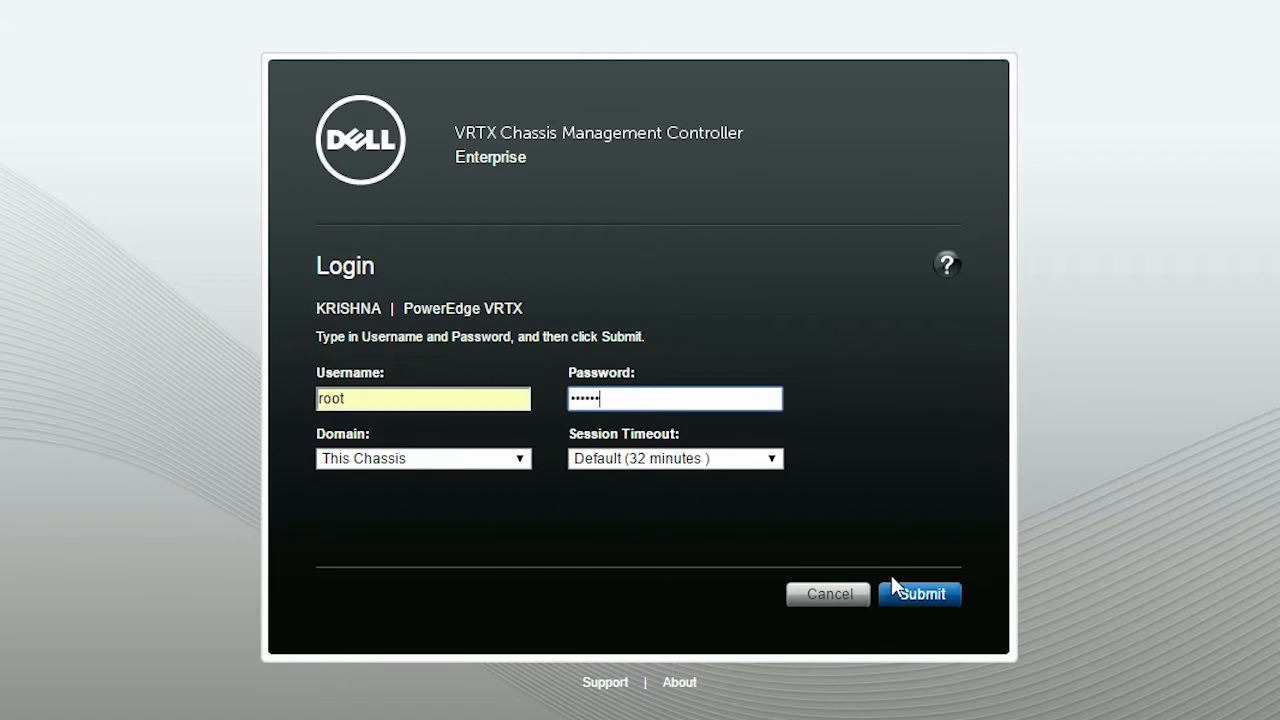
pyautogui.click(918, 592)
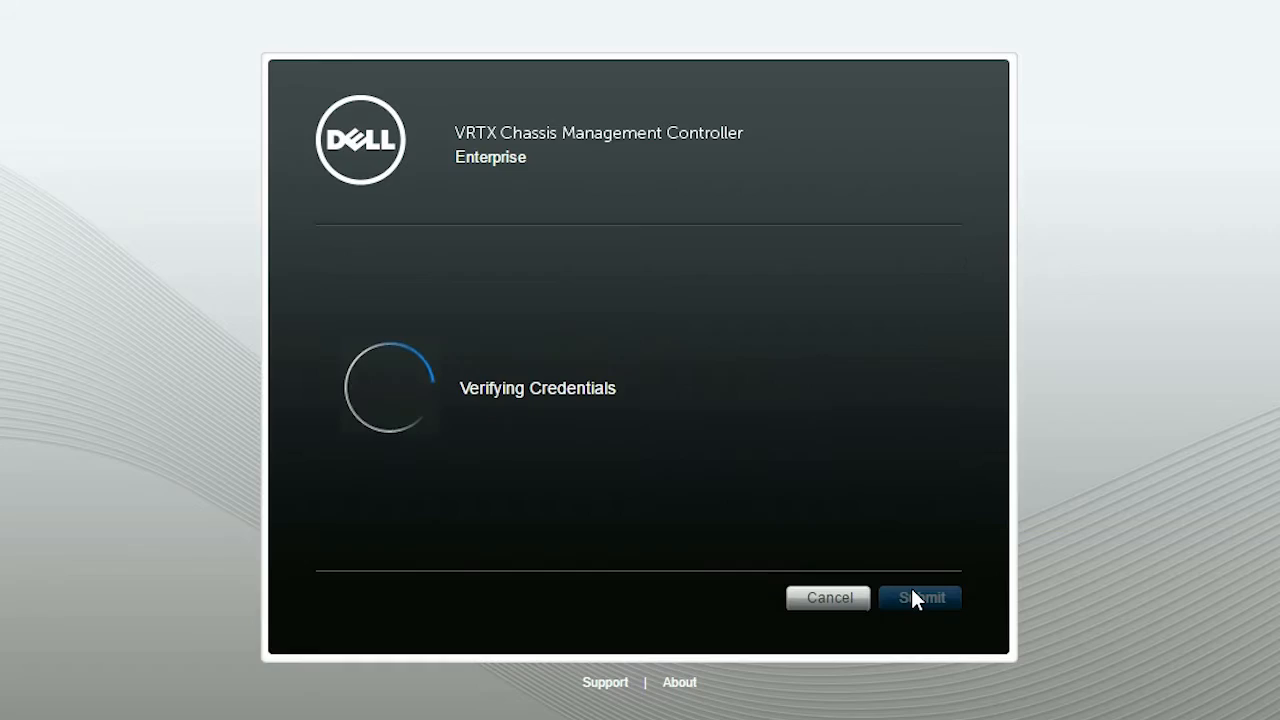
pyautogui.click(918, 596)
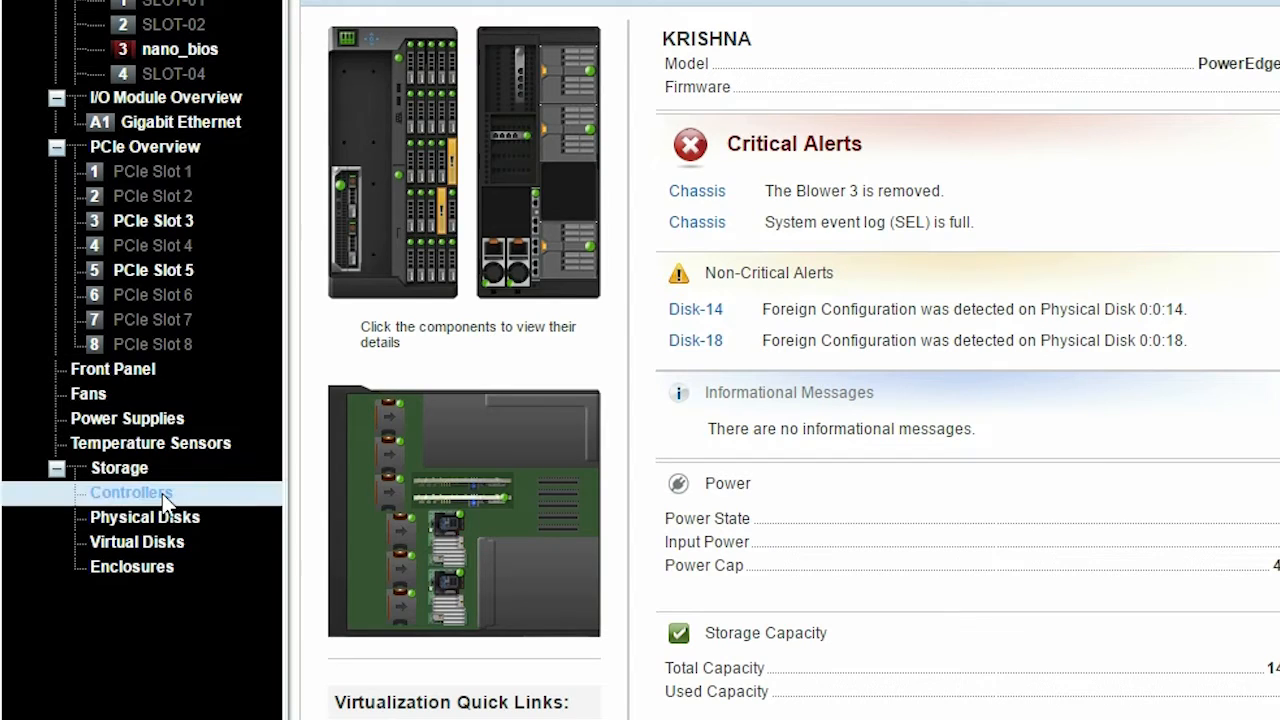
# Step: Show the Setup page of Shared PERC8 (Integrated 2) reporting a locked foreign configuration
pyautogui.click(132, 492)
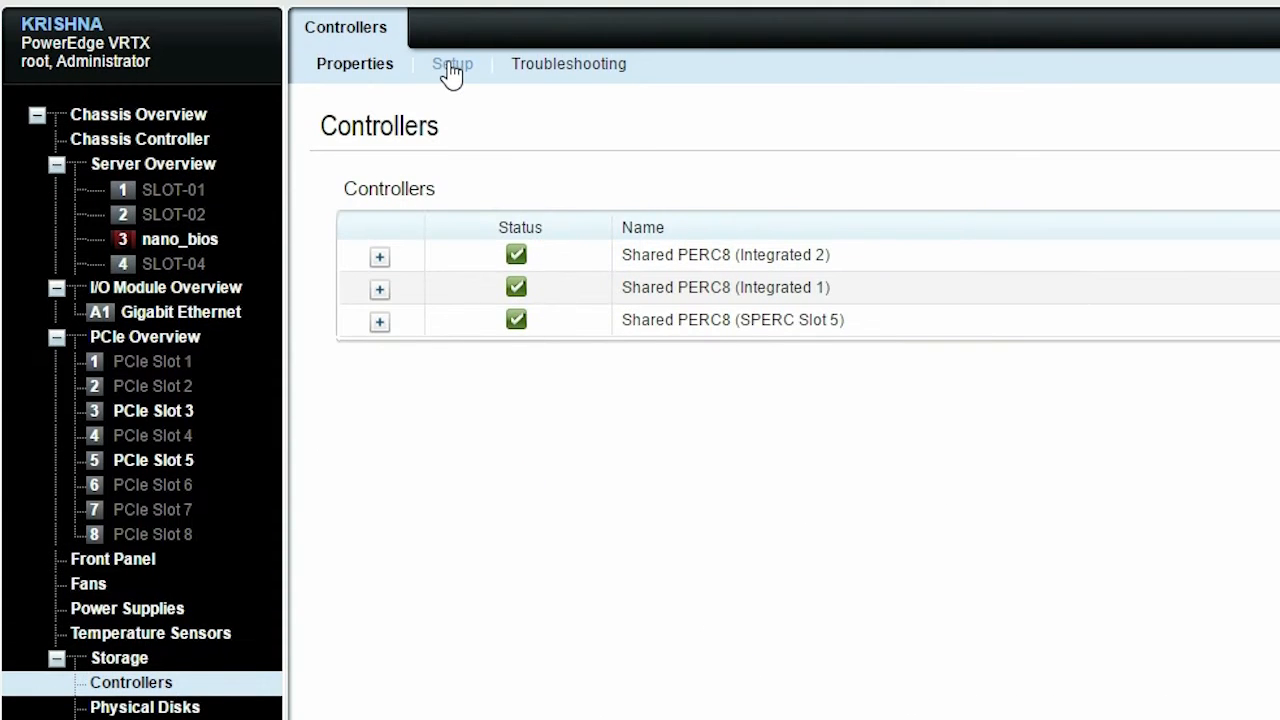
pyautogui.click(452, 62)
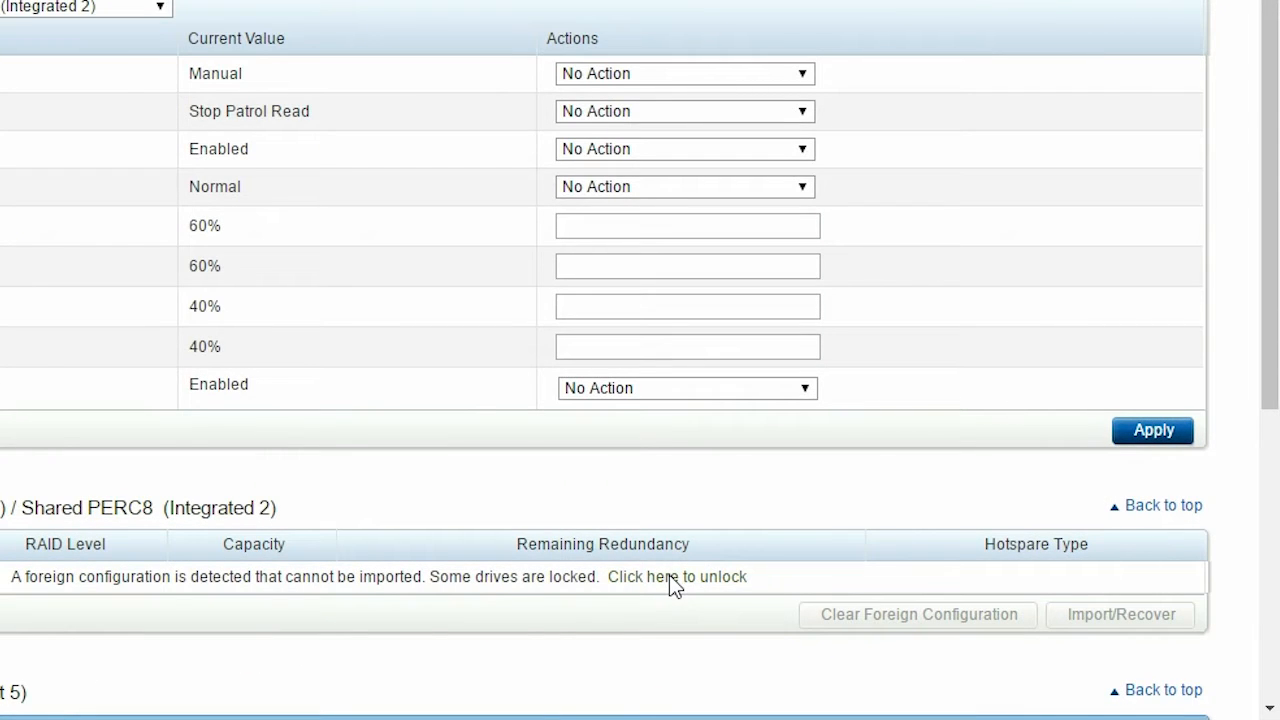
# Step: Unlock foreign disk 0:0:14 under key Soma_123 with its security passphrase
pyautogui.click(676, 576)
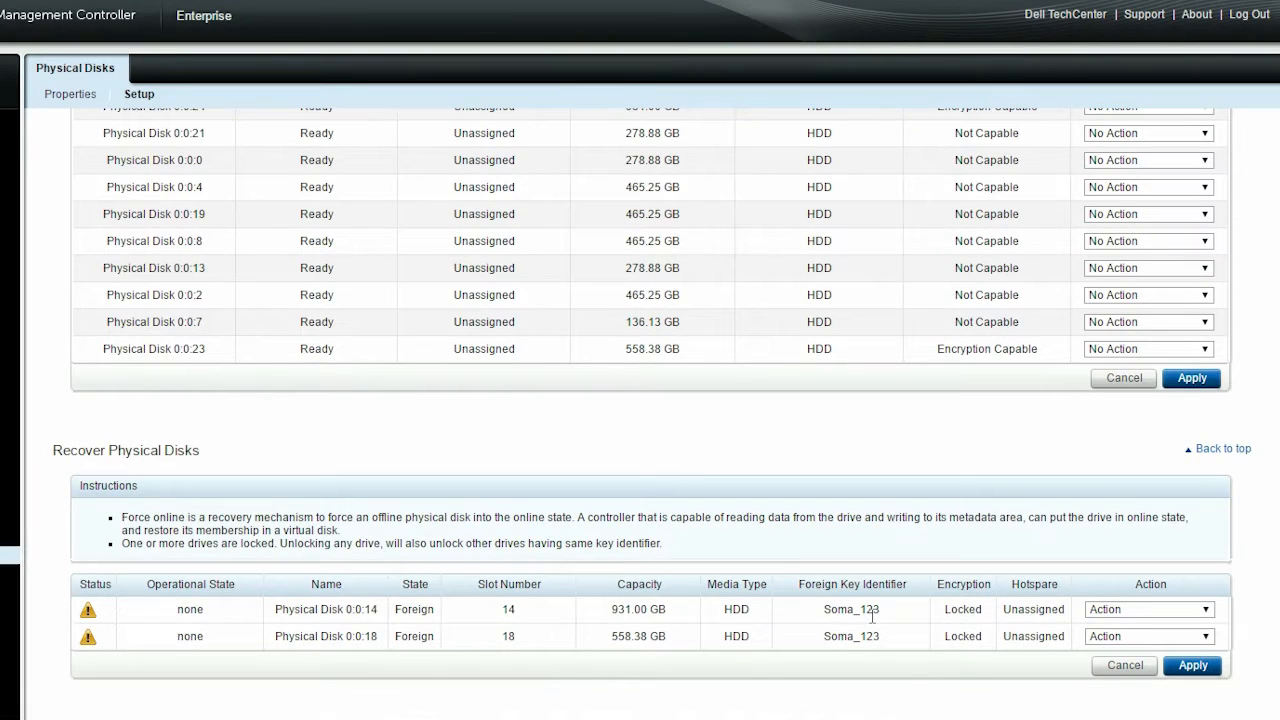
pyautogui.moveTo(612, 676)
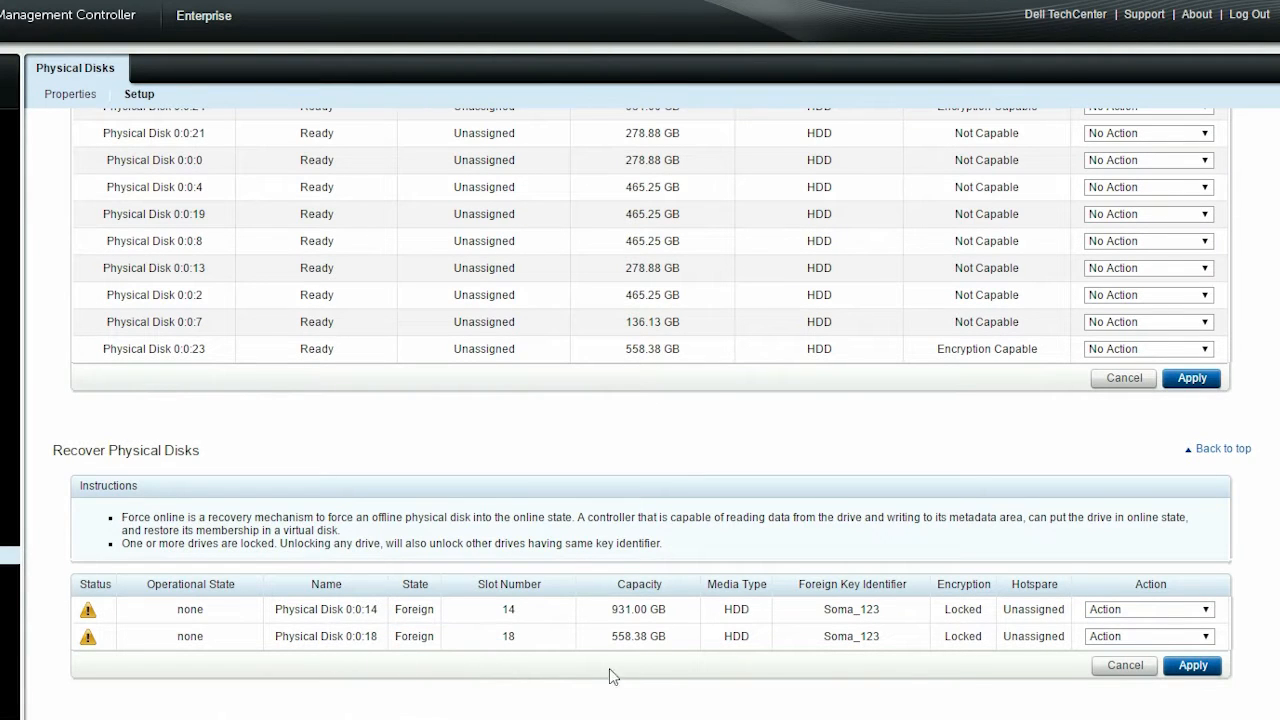
pyautogui.click(1148, 608)
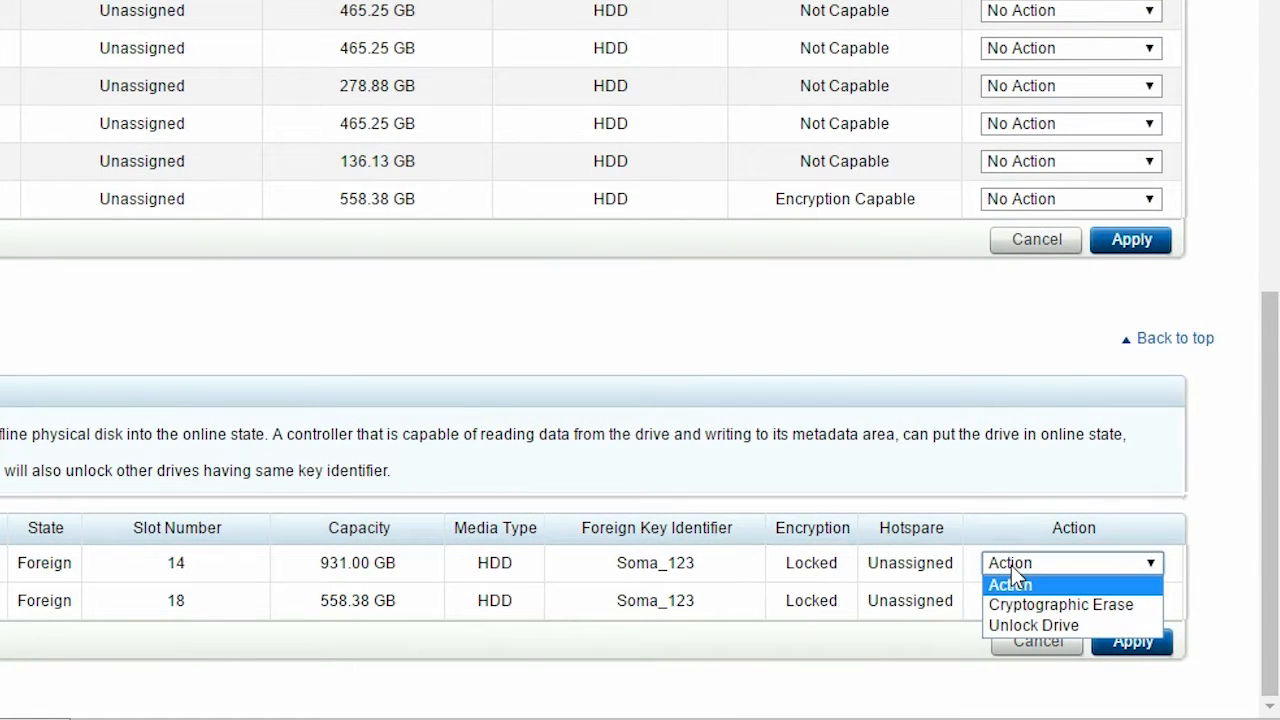
pyautogui.click(1032, 624)
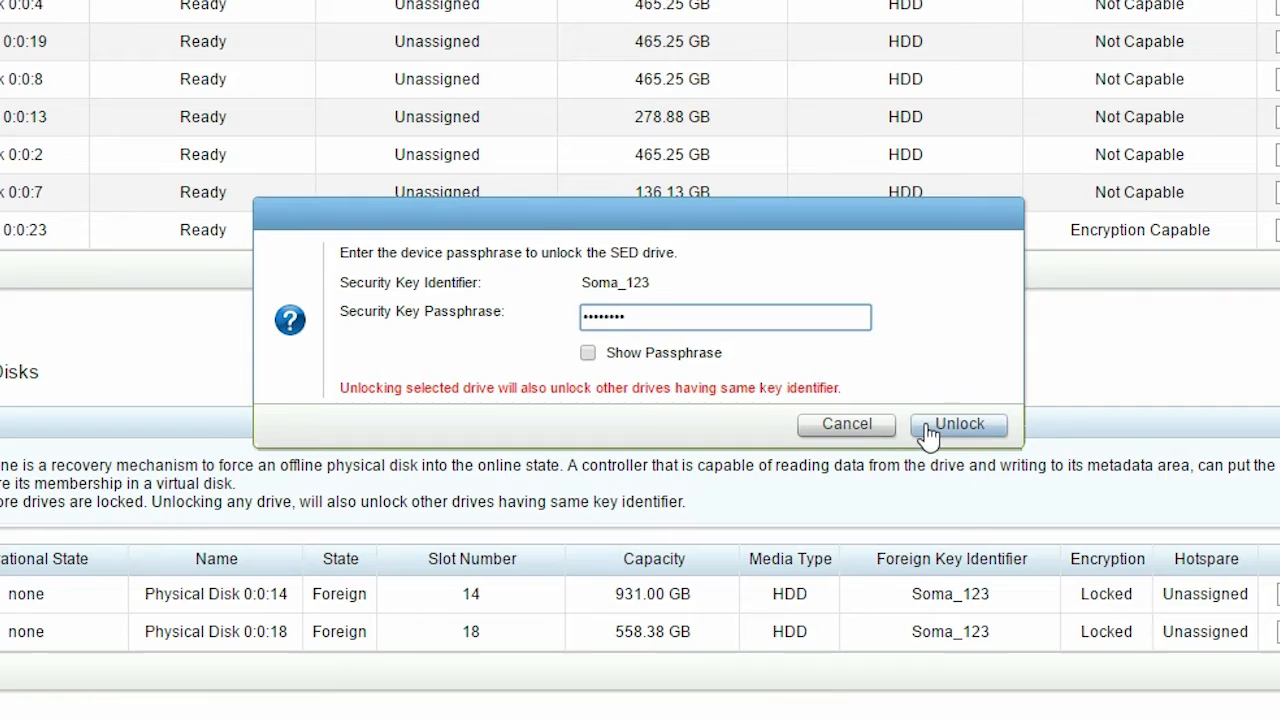
pyautogui.click(956, 424)
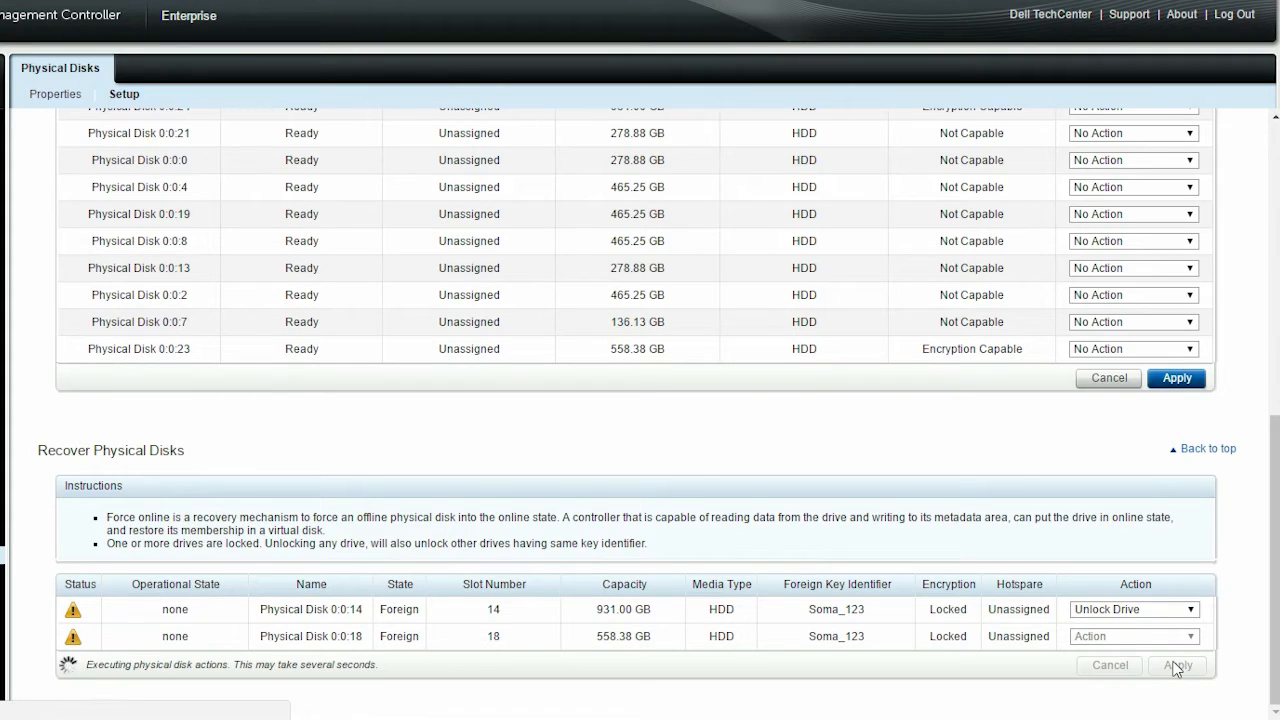
# Step: Apply the pending unlock so the SEDs report unlocked successfully
pyautogui.click(1176, 664)
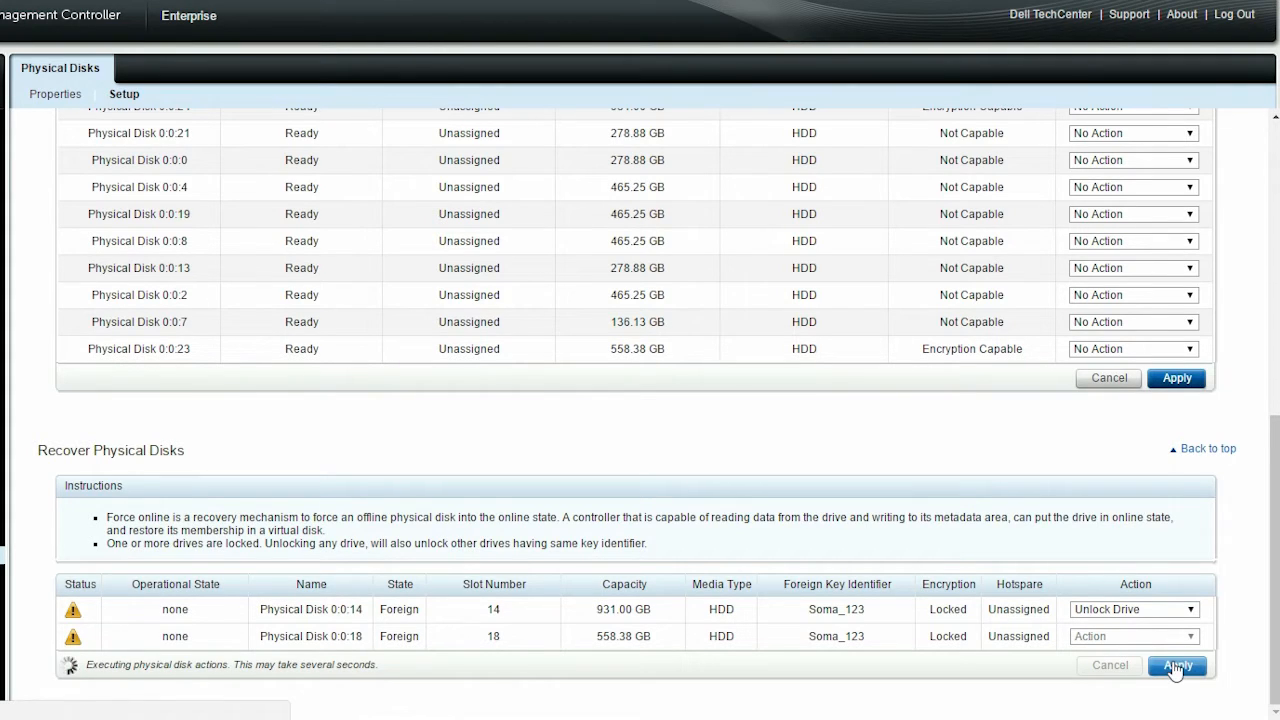
pyautogui.click(1176, 664)
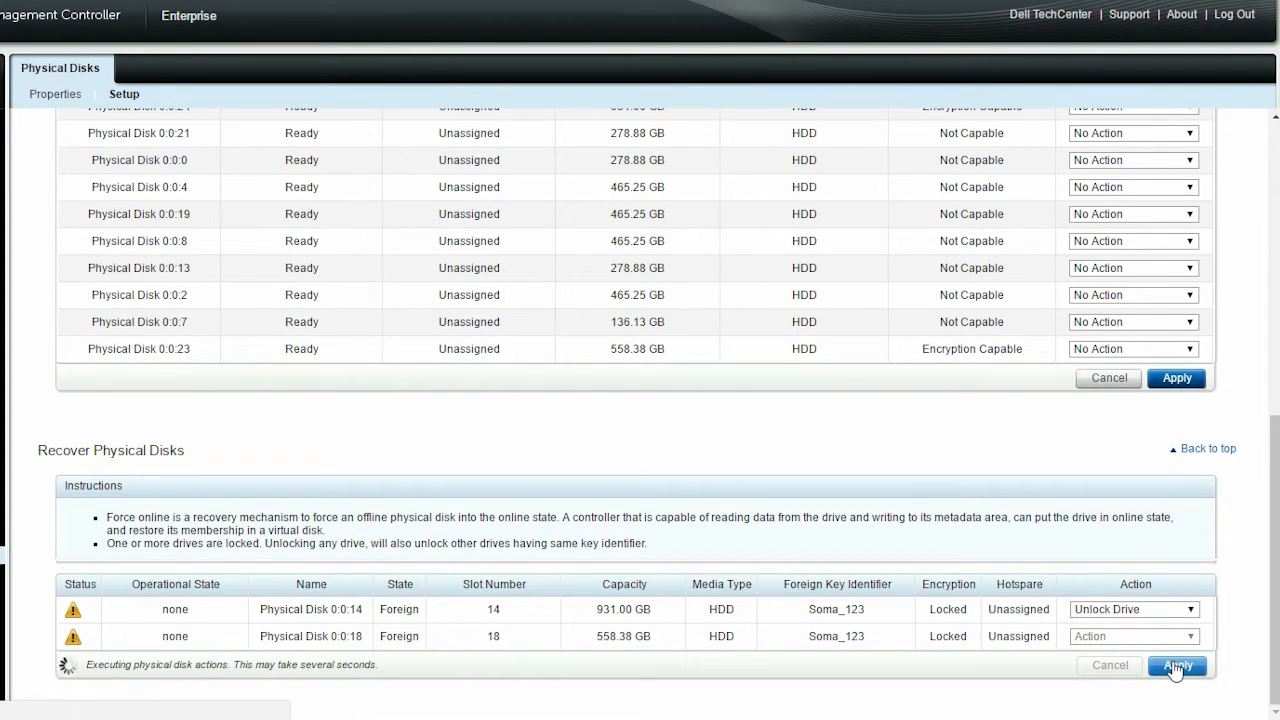
pyautogui.click(1176, 664)
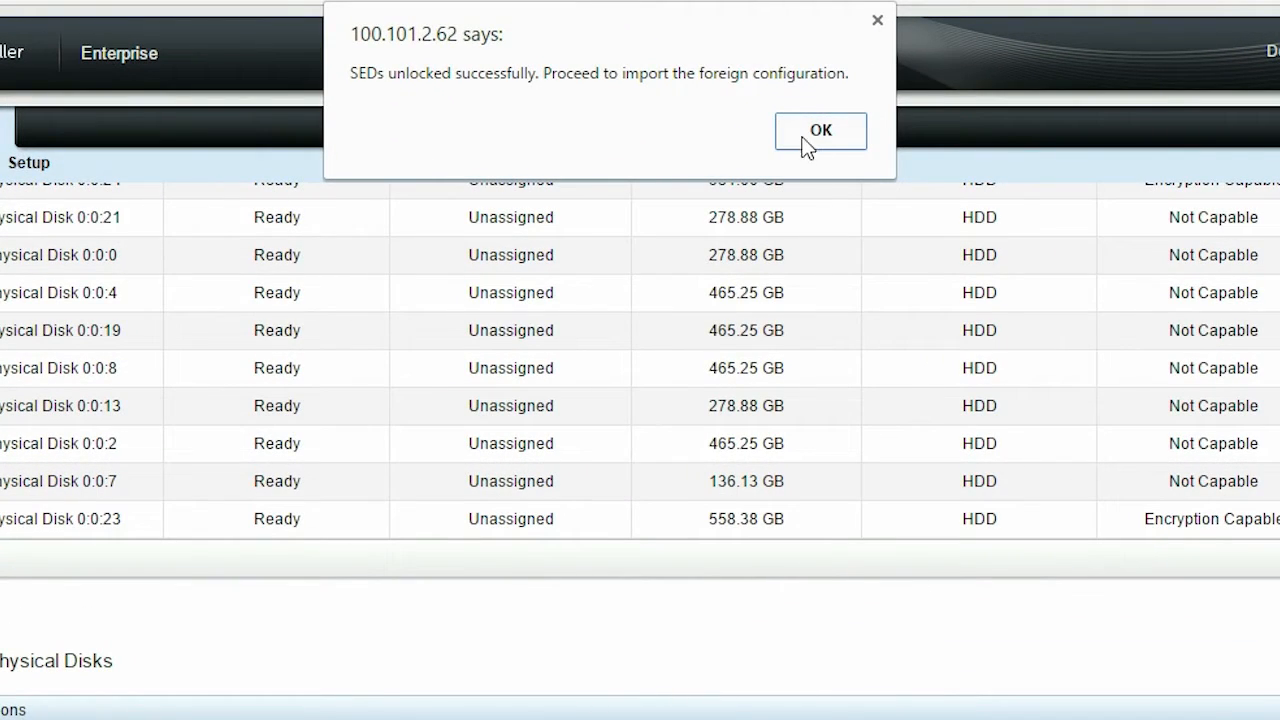
# Step: List physical disks showing 0:0:14 and 0:0:18 as Foreign, Secured by Foreign Key
pyautogui.click(820, 130)
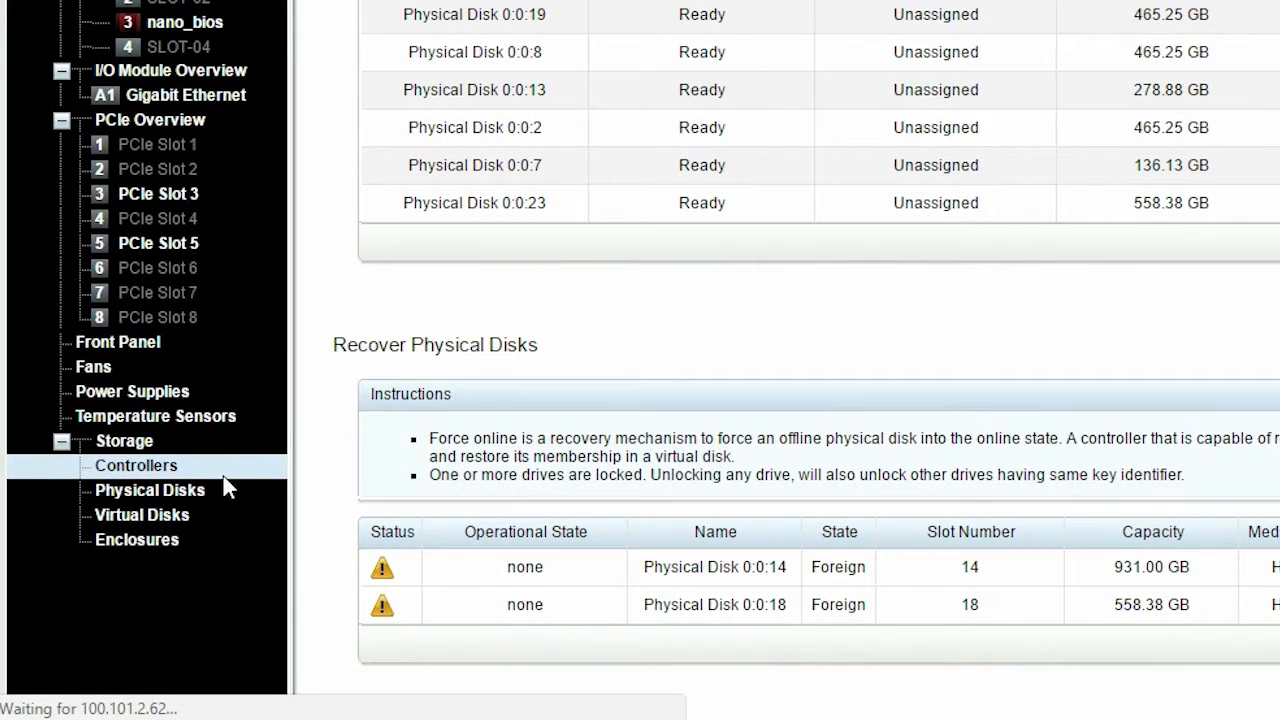
pyautogui.click(148, 490)
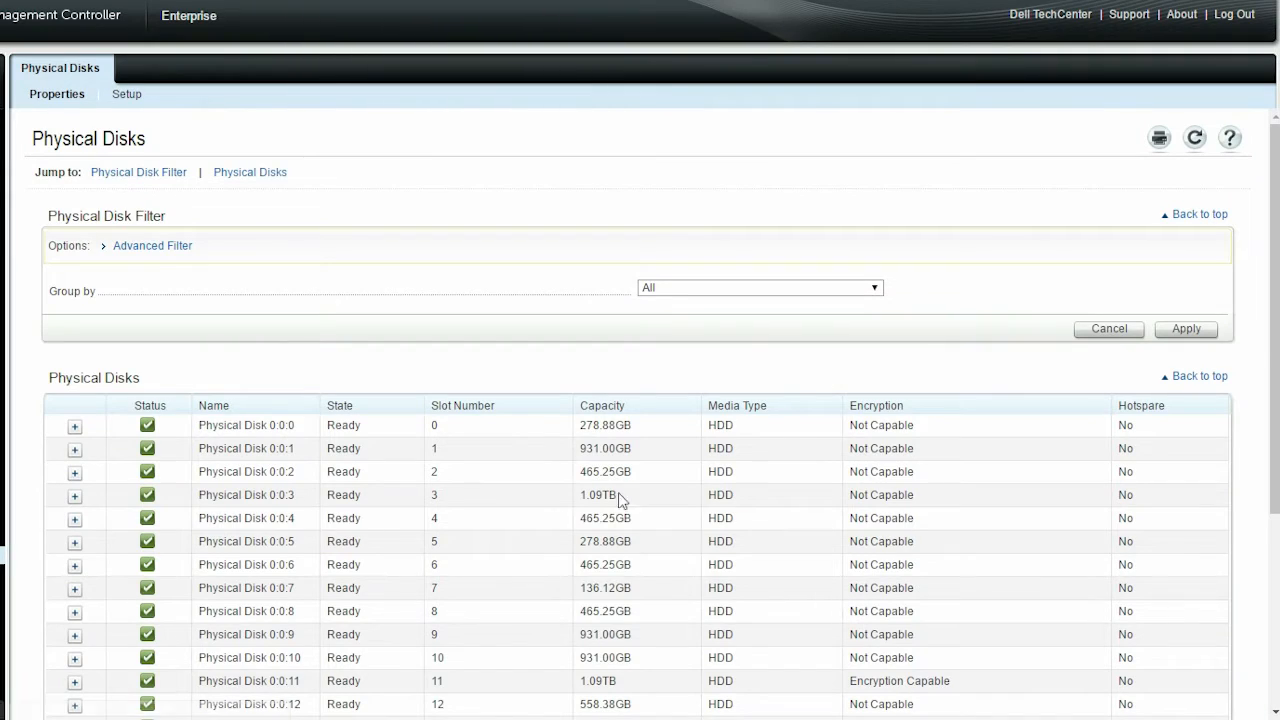
pyautogui.scroll(-3)
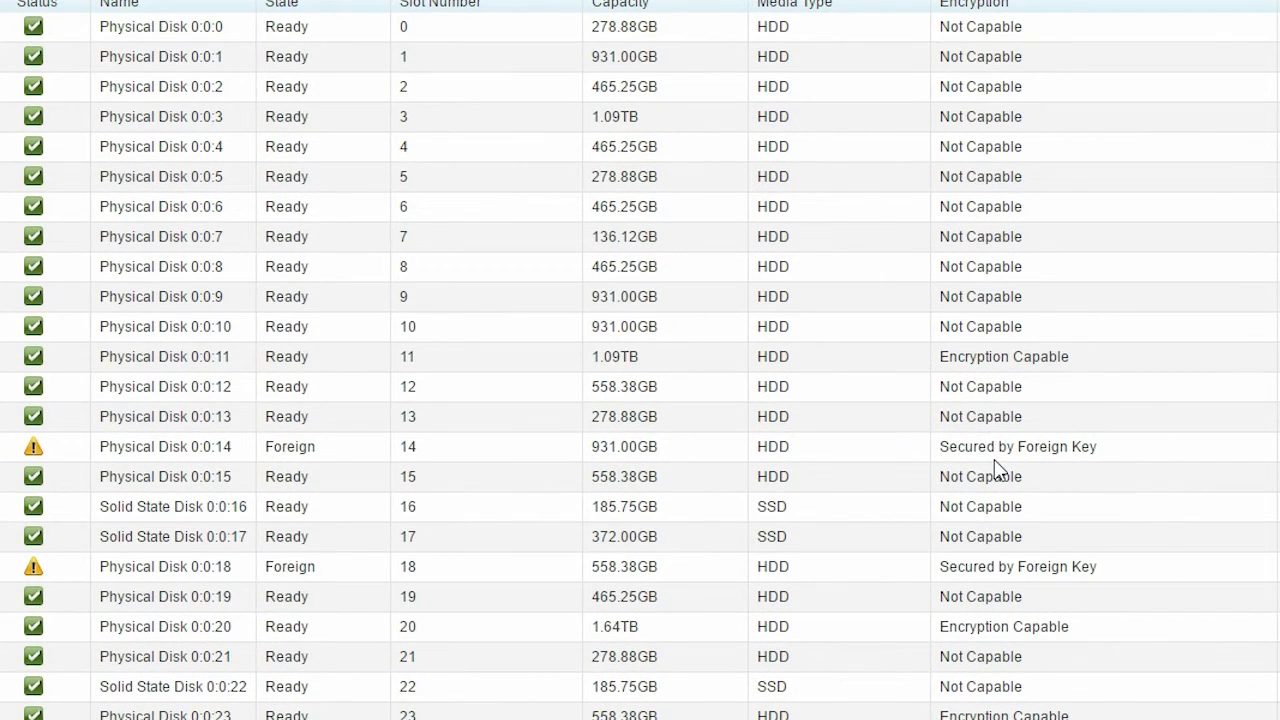
pyautogui.moveTo(968, 572)
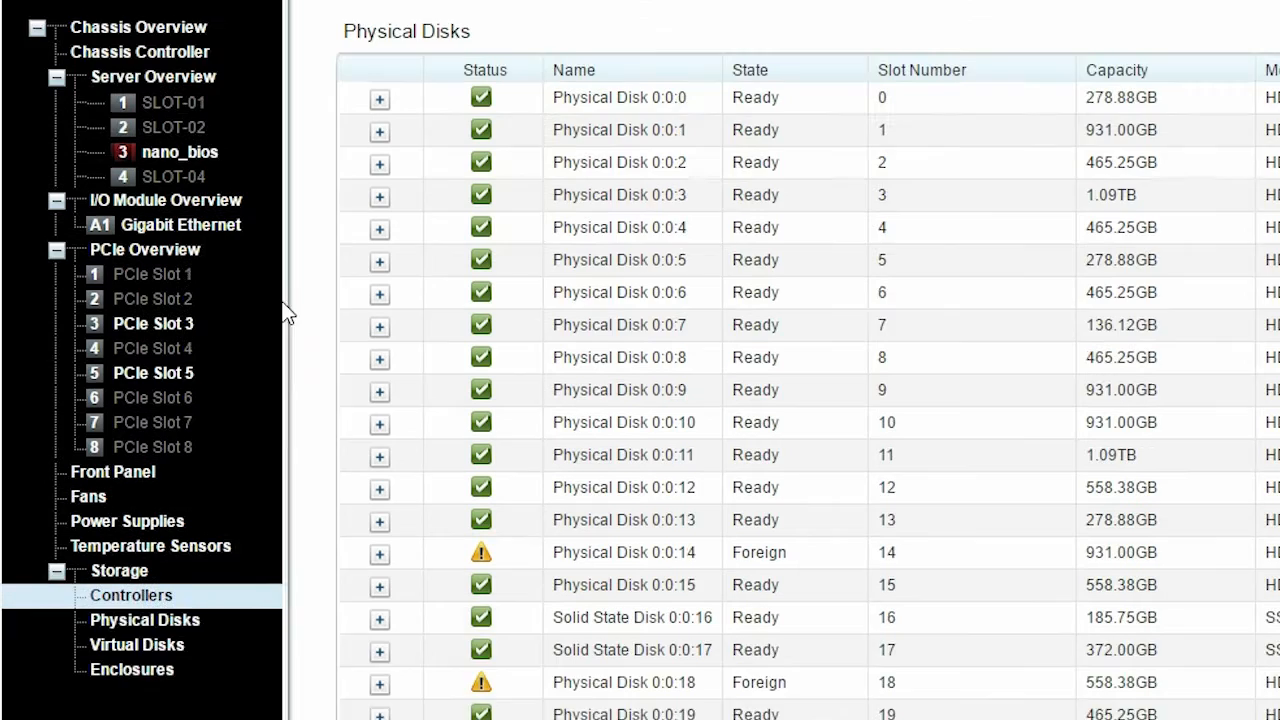
# Step: Import/Recover the 1.09TB RAID 0 foreign configuration on Integrated 2 and acknowledge success
pyautogui.click(124, 94)
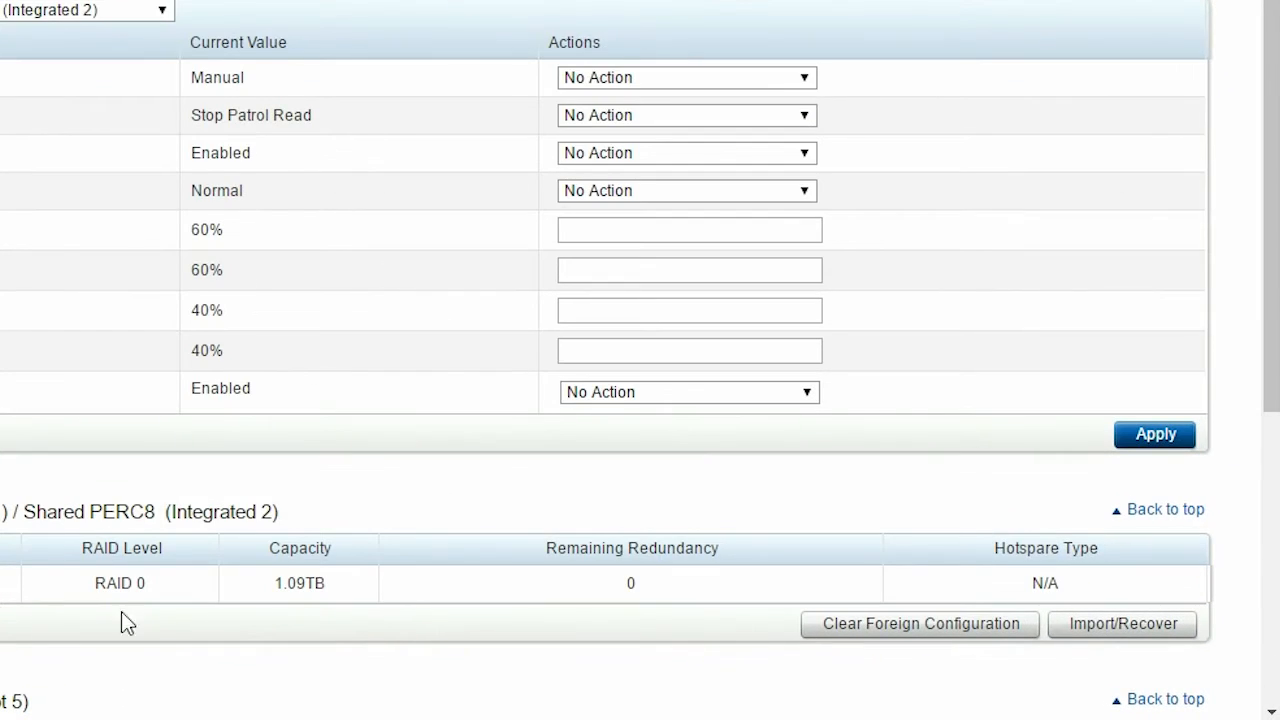
pyautogui.moveTo(1122, 624)
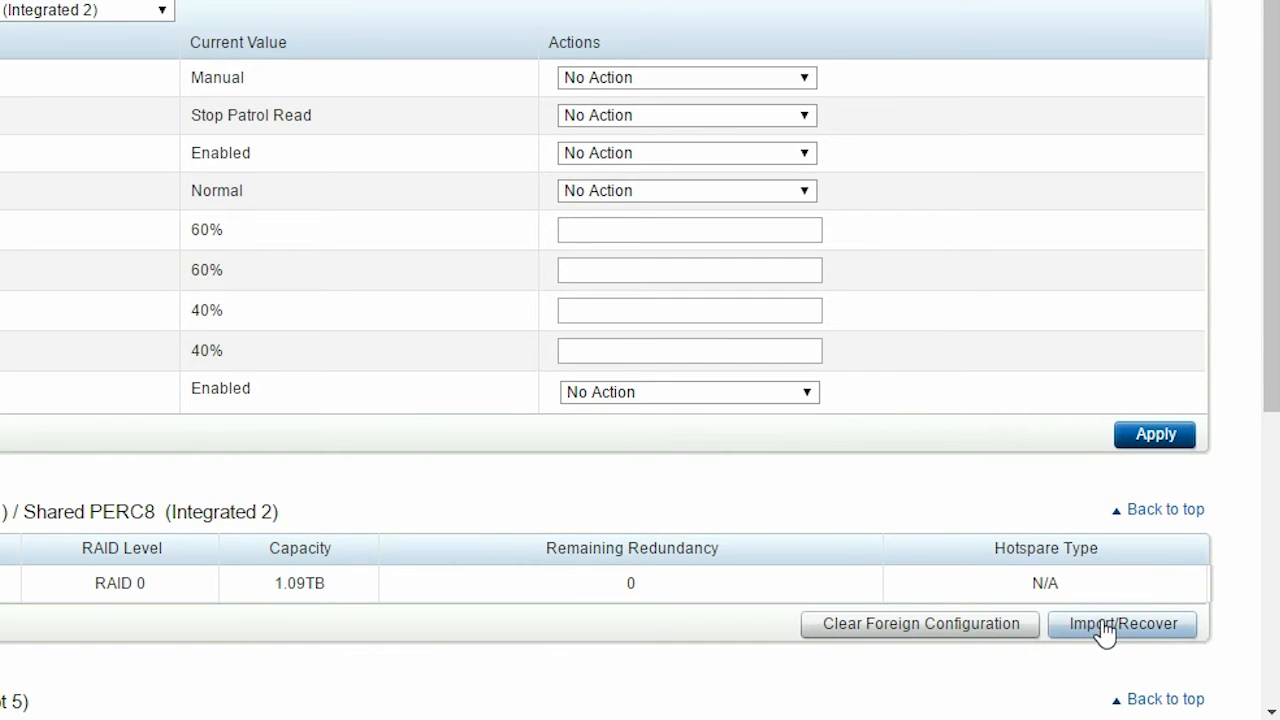
pyautogui.click(1122, 624)
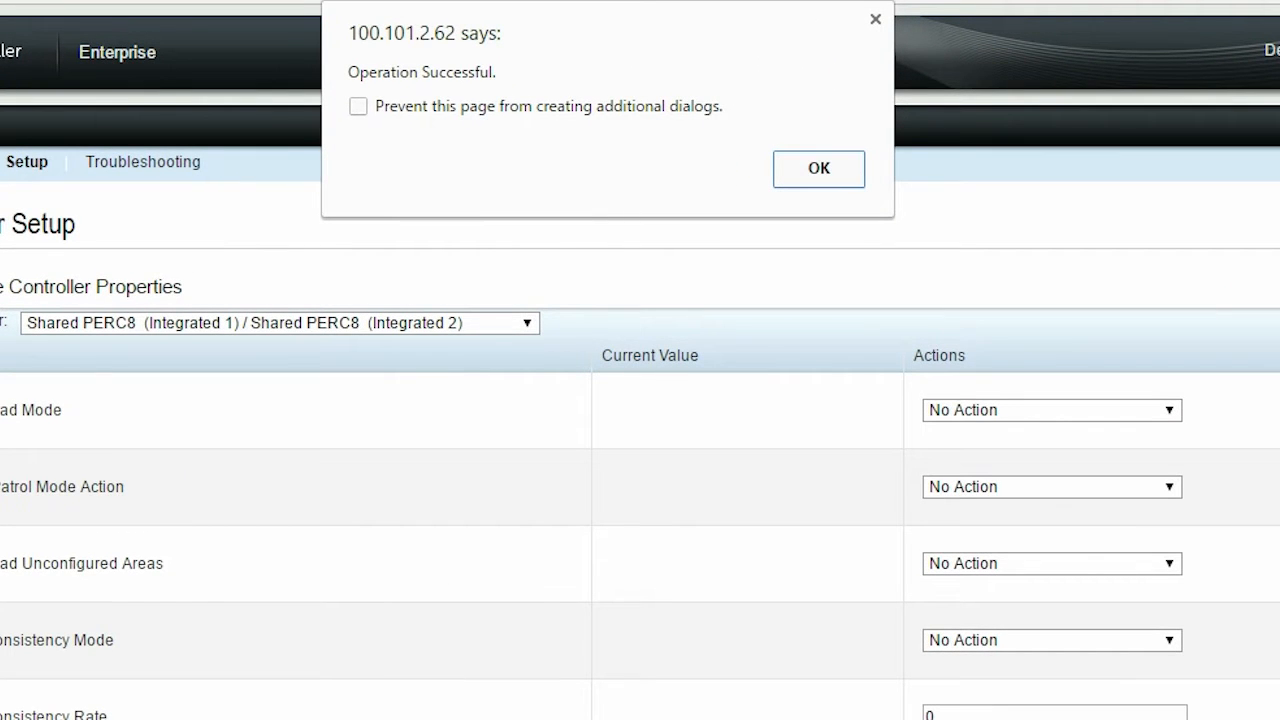
pyautogui.click(818, 168)
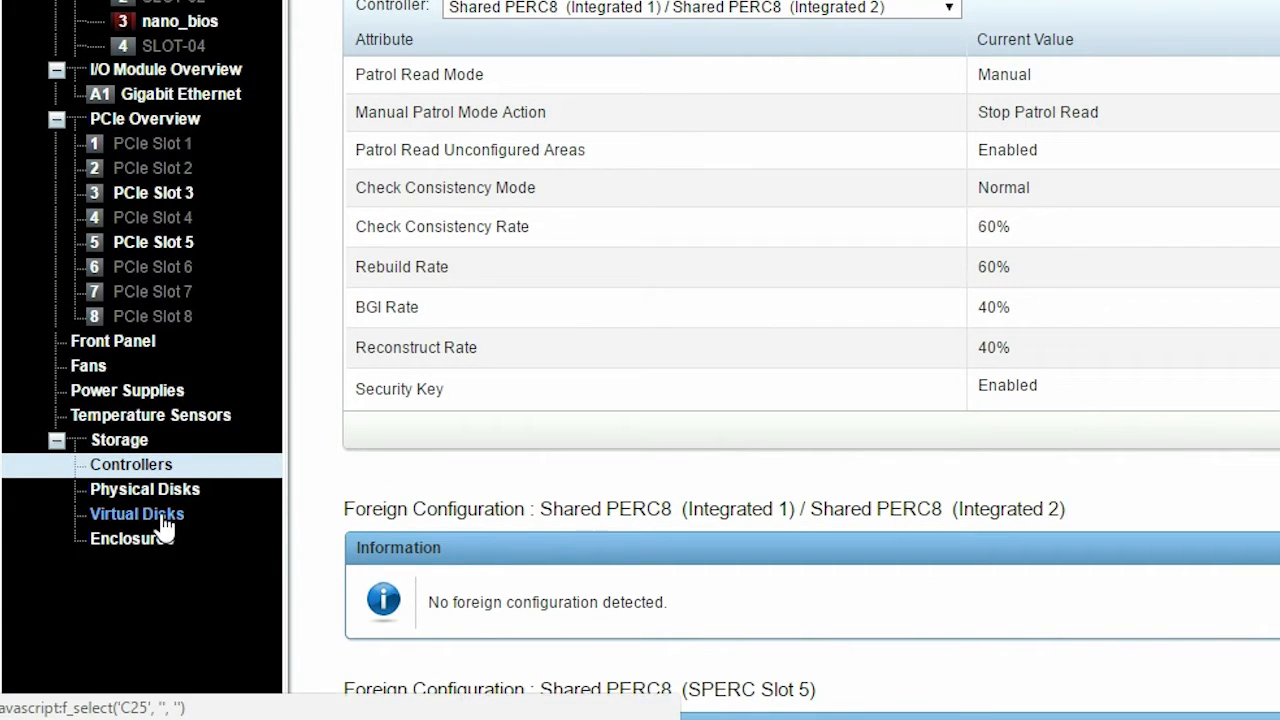
# Step: Show virtual disk vd online and its member disks 0:0:14 and 0:0:18 secured
pyautogui.click(136, 512)
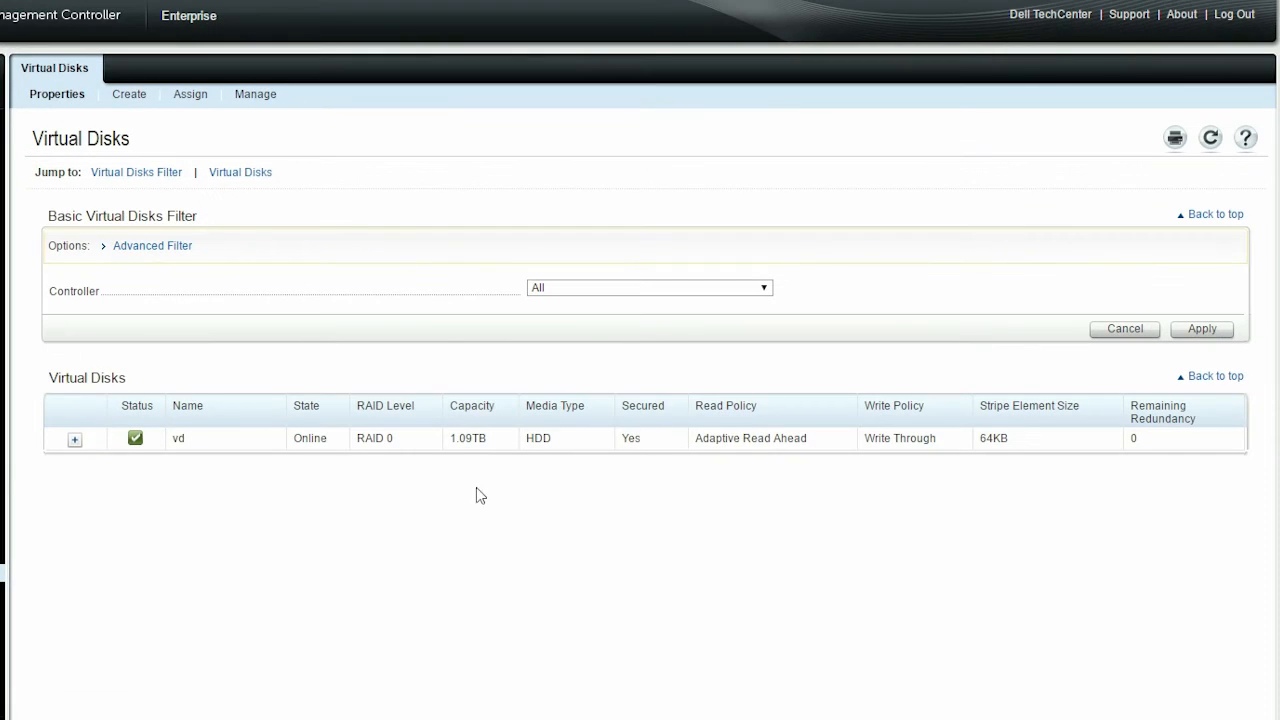
pyautogui.click(74, 440)
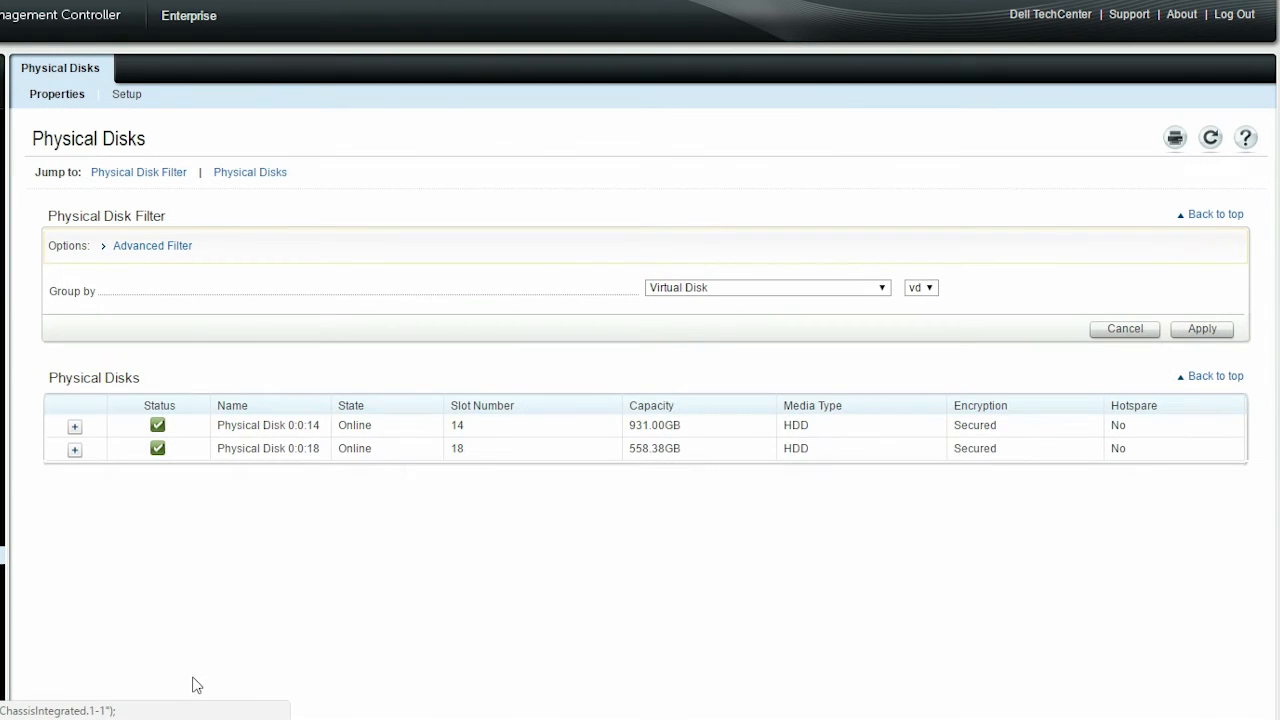
pyautogui.moveTo(688, 492)
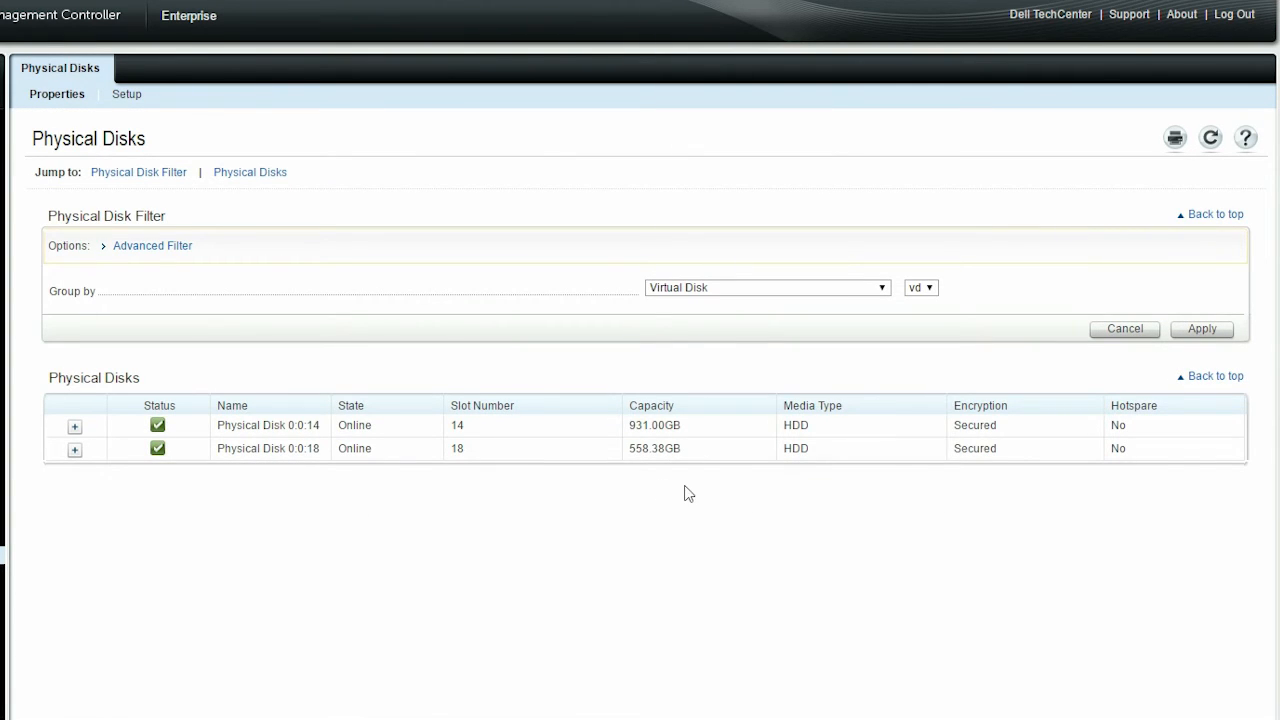